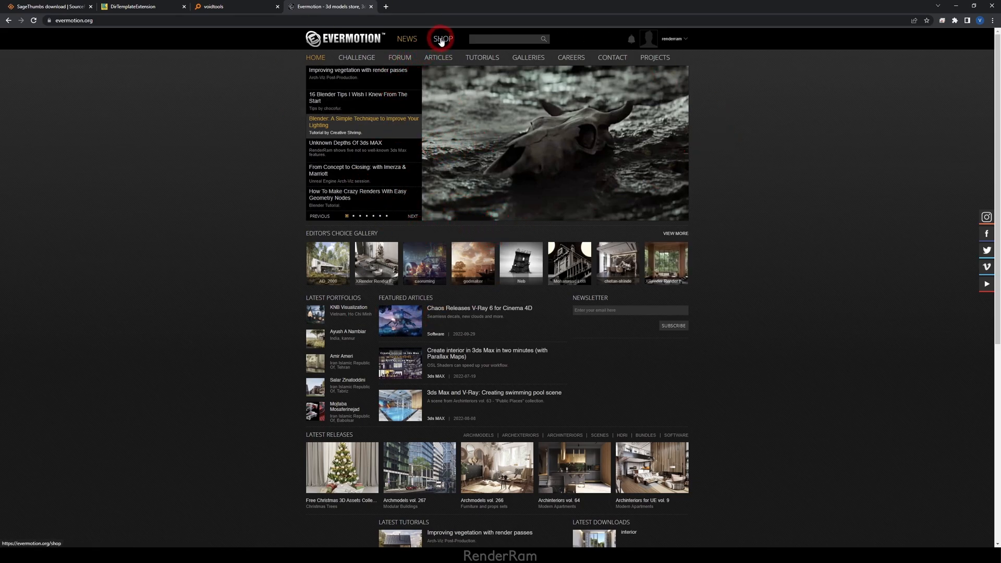
pyautogui.moveTo(568, 262)
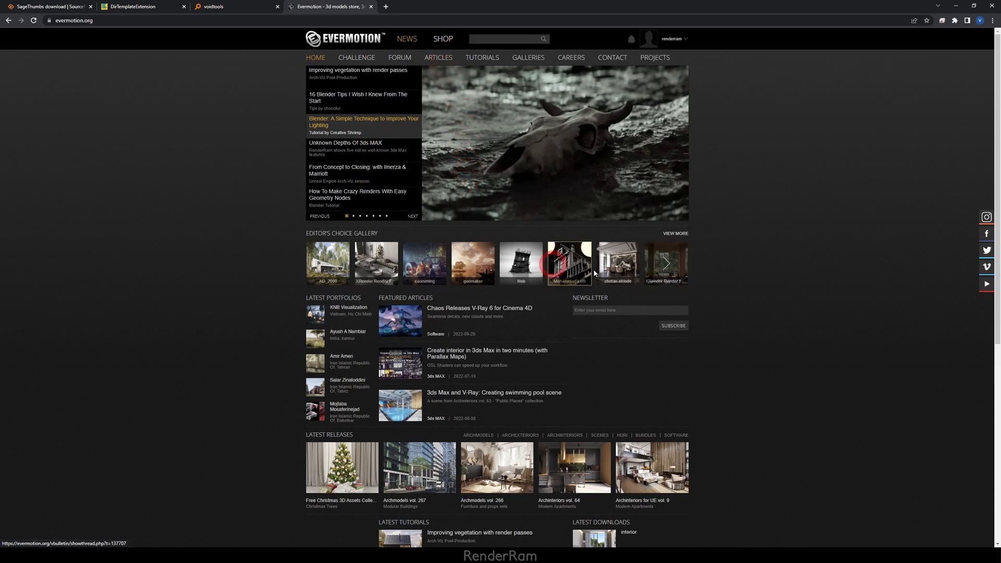
pyautogui.moveTo(400, 363)
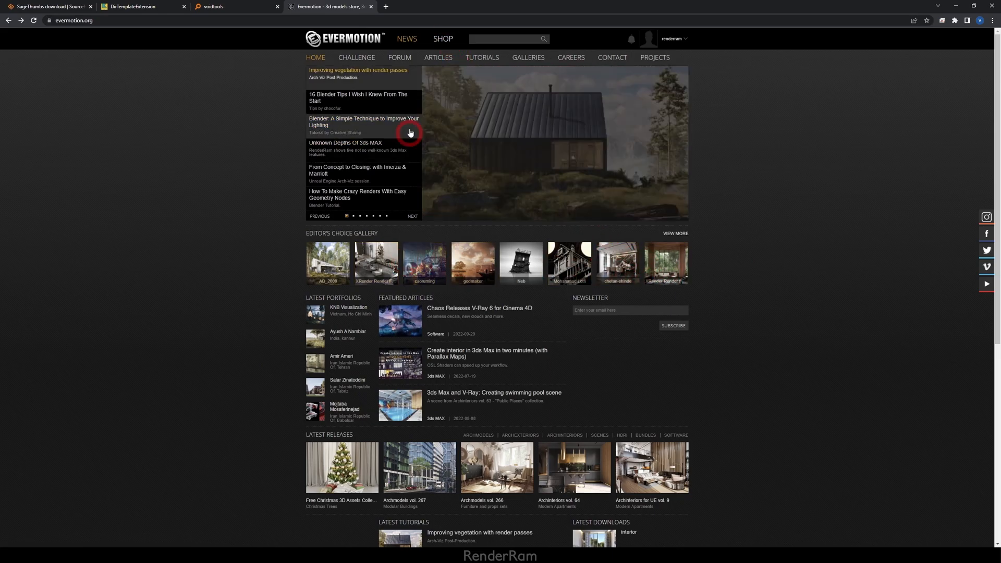
# Go to the Evermotion shop and the Free Christmas 3D Assets Collection.
pyautogui.click(443, 39)
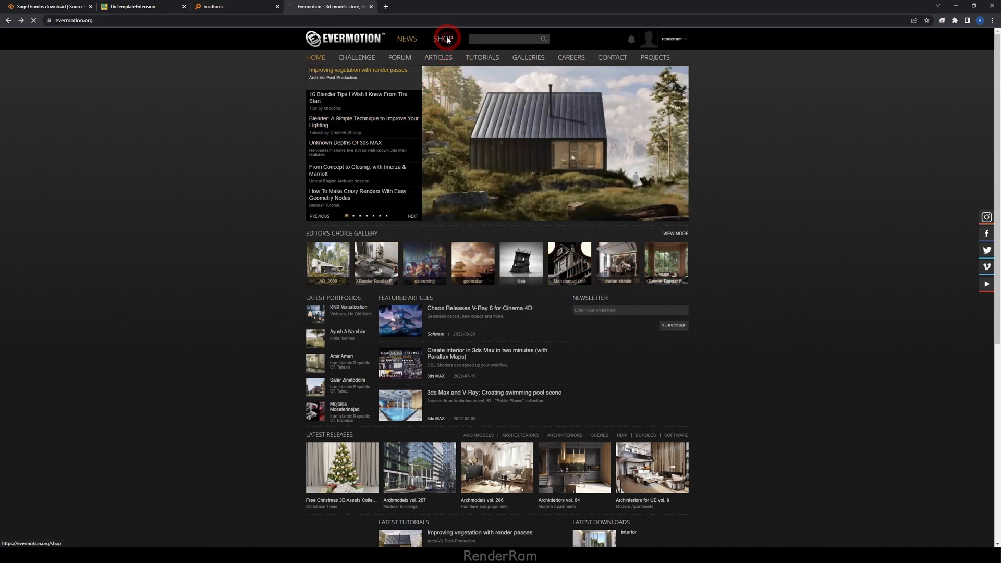
pyautogui.click(445, 39)
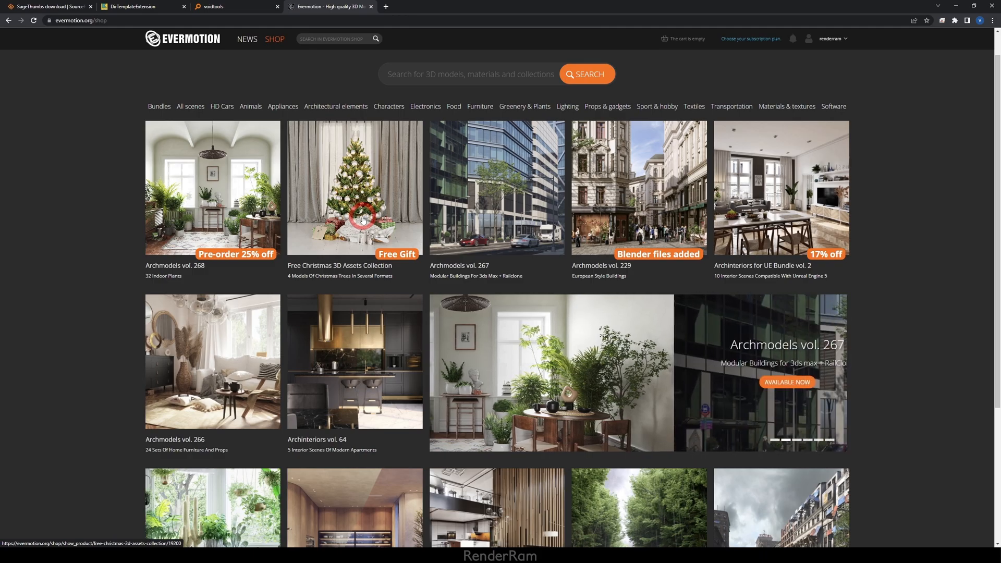
pyautogui.click(48, 7)
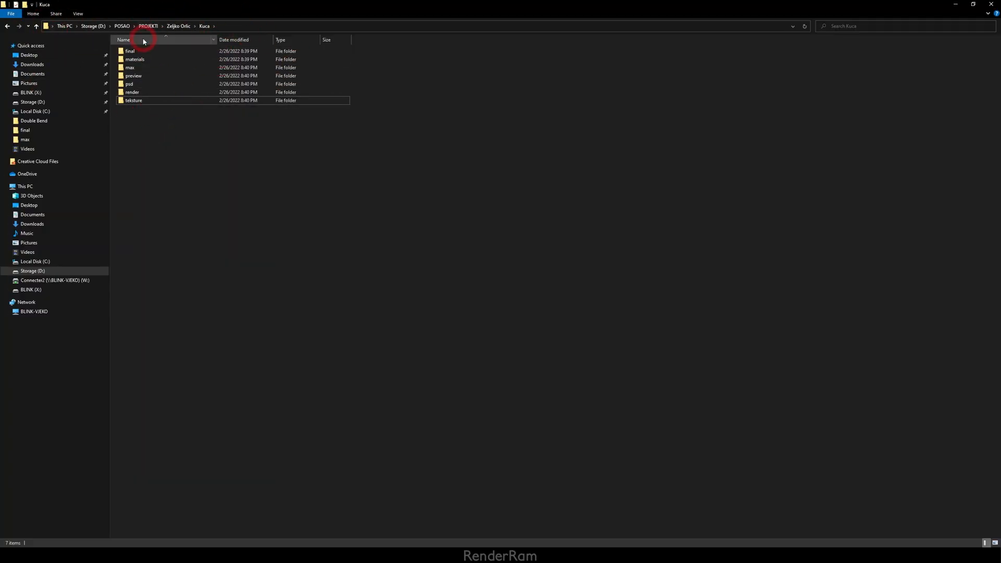
pyautogui.moveTo(134, 100)
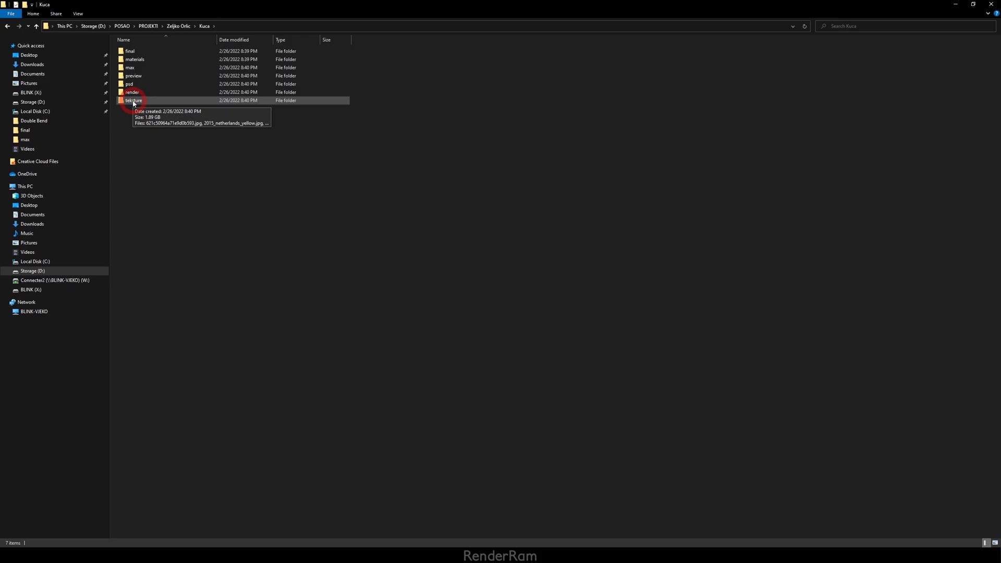
# Navigate from the Kuca project into the DSense Pazar project folder.
pyautogui.doubleClick(134, 101)
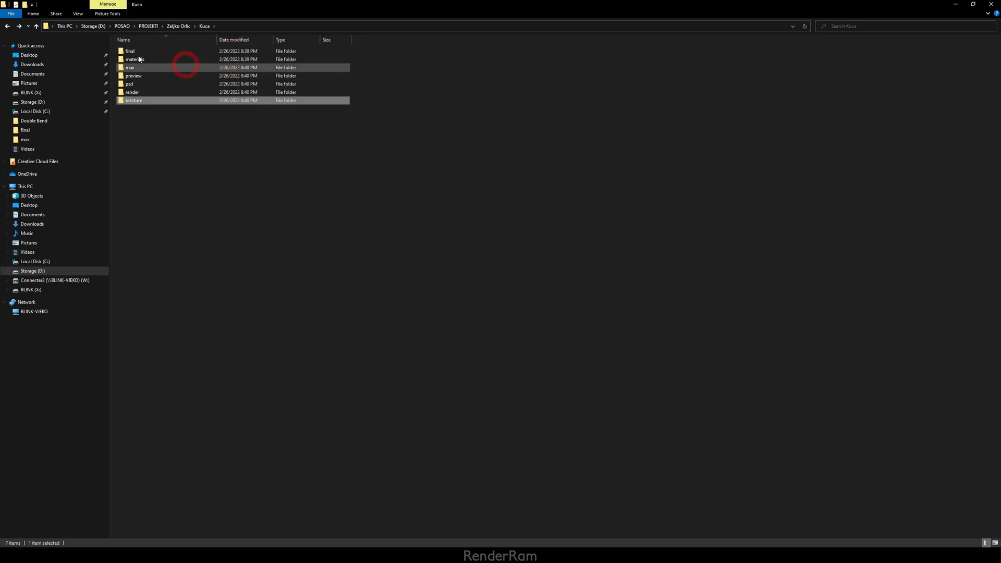
pyautogui.click(133, 101)
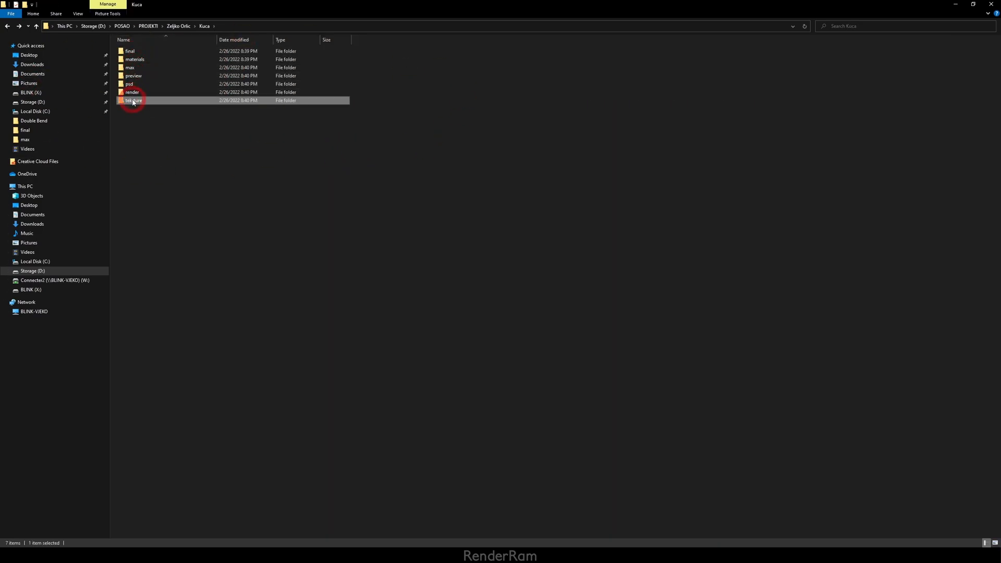
pyautogui.doubleClick(134, 100)
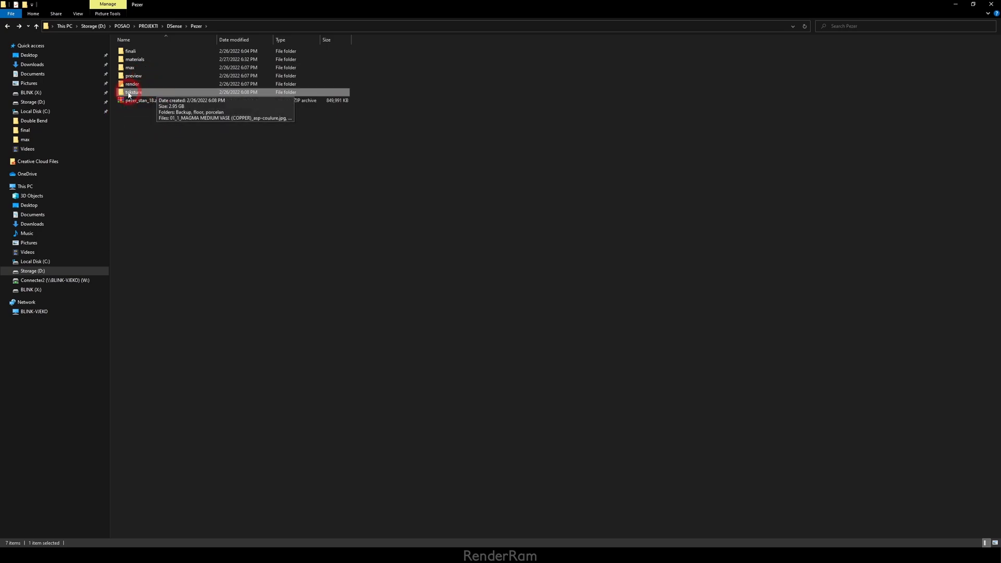
# Browse the Pazar tekstura folder's textures as large image thumbnails.
pyautogui.doubleClick(133, 92)
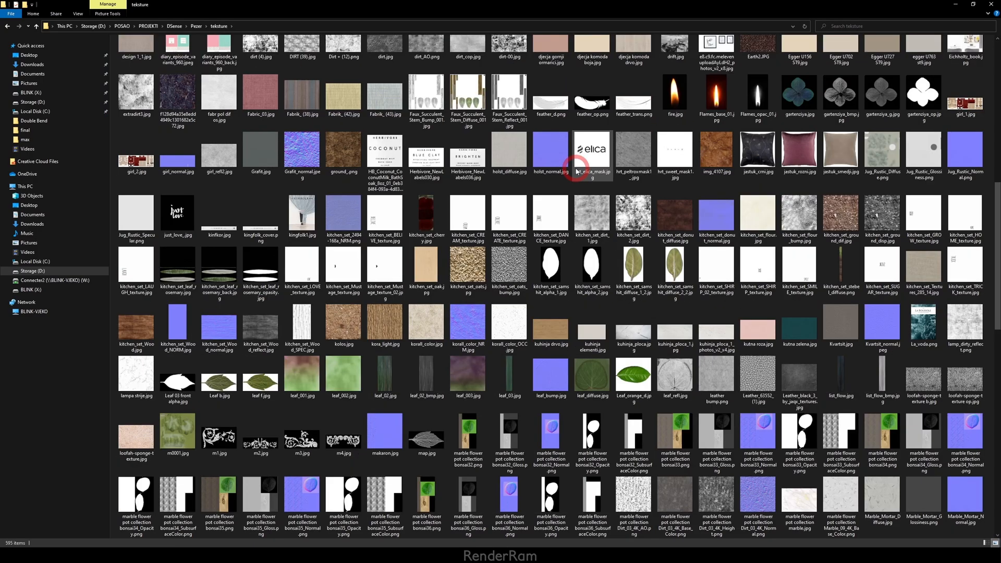
pyautogui.scroll(-3)
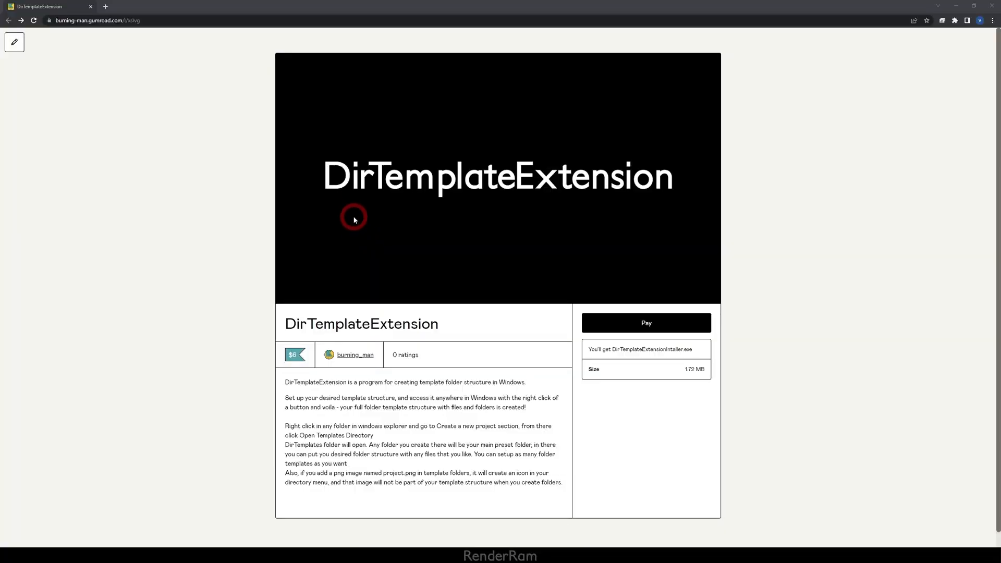
pyautogui.moveTo(396, 195)
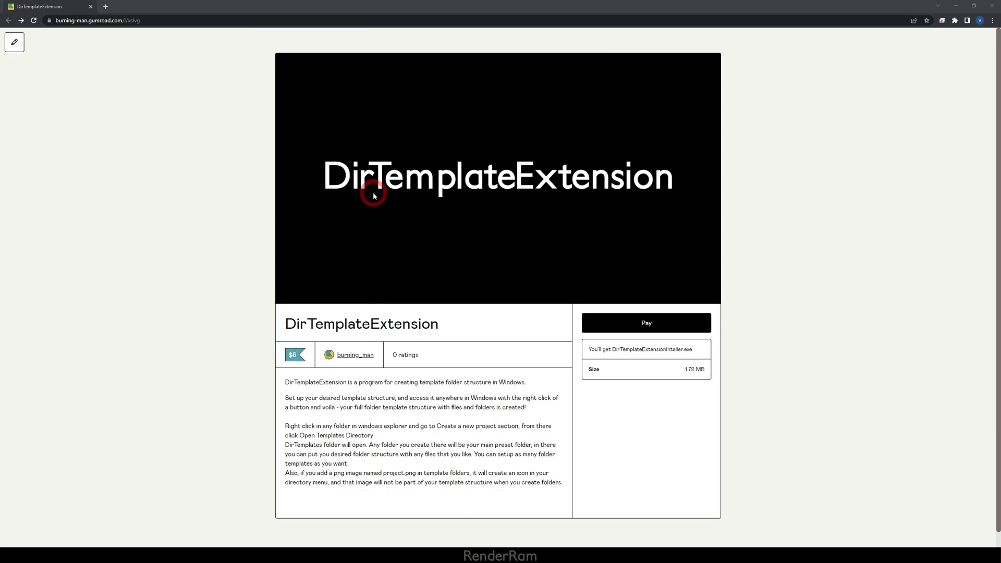
pyautogui.moveTo(376, 209)
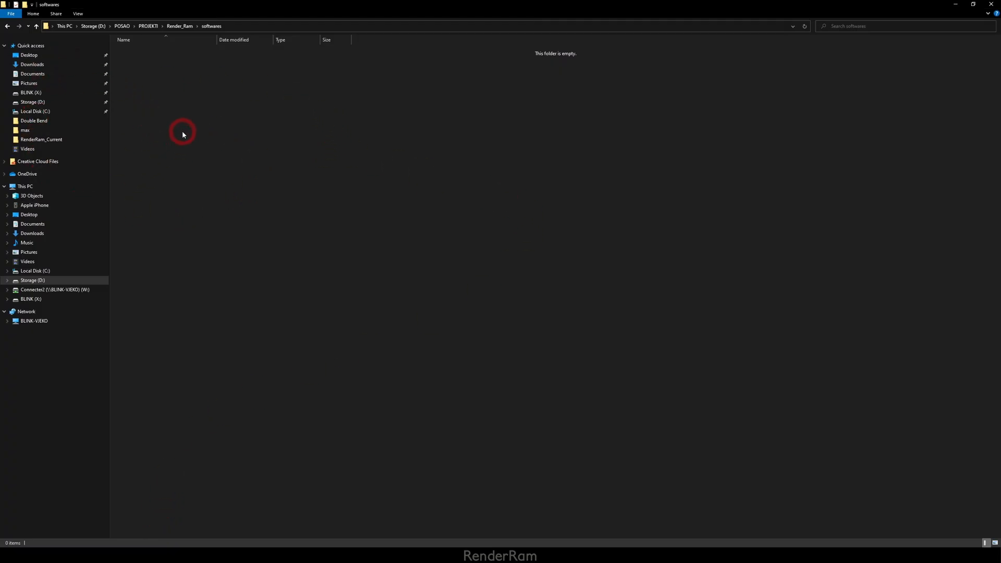
# Reach the DirTemplates directory via the Create a new project context menu.
pyautogui.rightClick(182, 132)
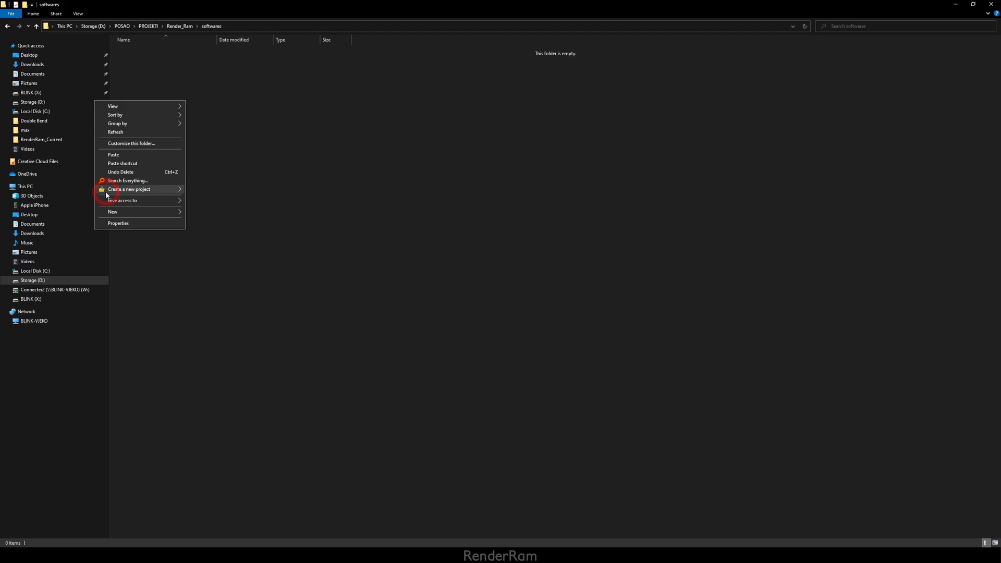
pyautogui.moveTo(130, 189)
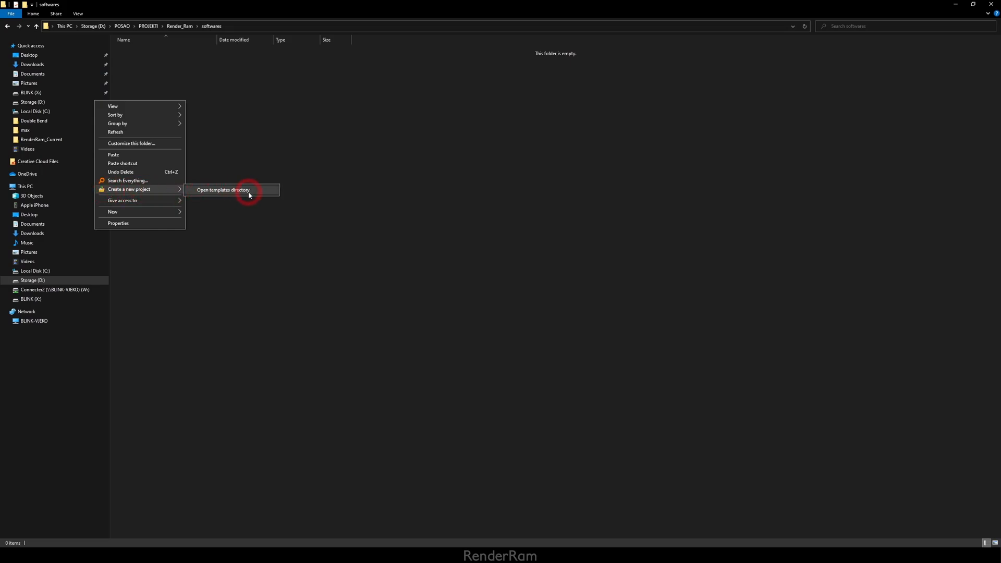
pyautogui.click(224, 190)
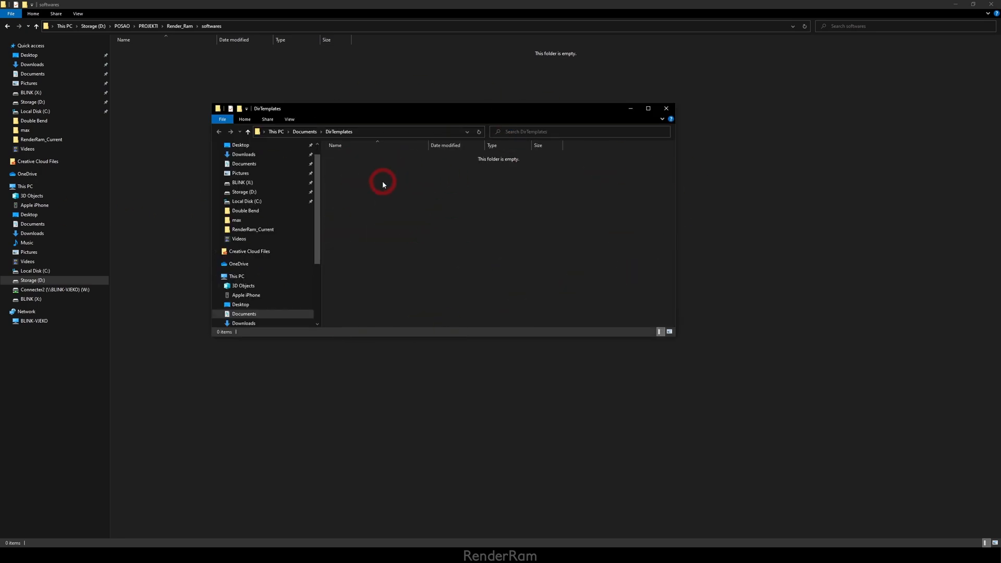
pyautogui.moveTo(343, 166)
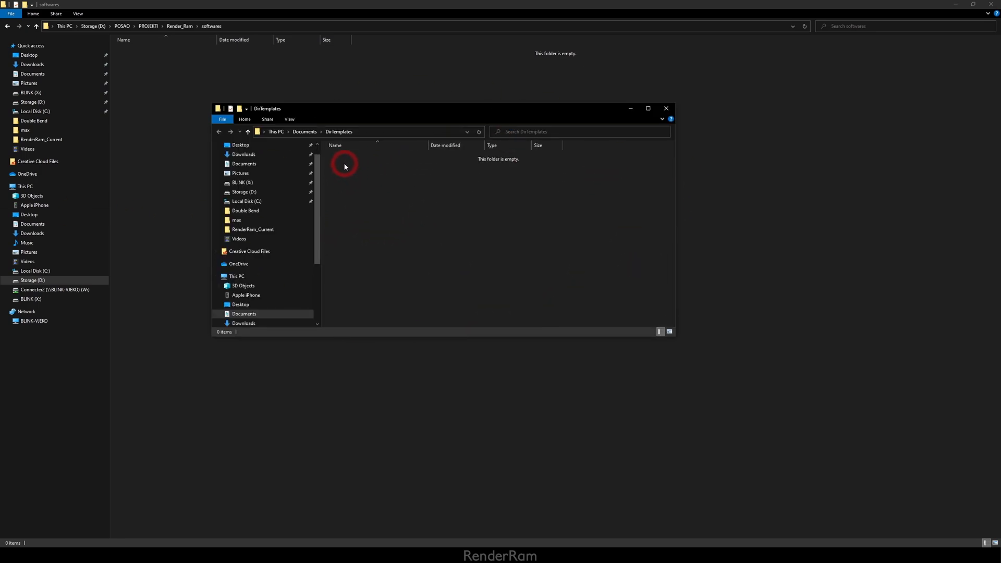
# Create a 'New Project' template folder in DirTemplates and paste the copied items into it.
pyautogui.rightClick(344, 166)
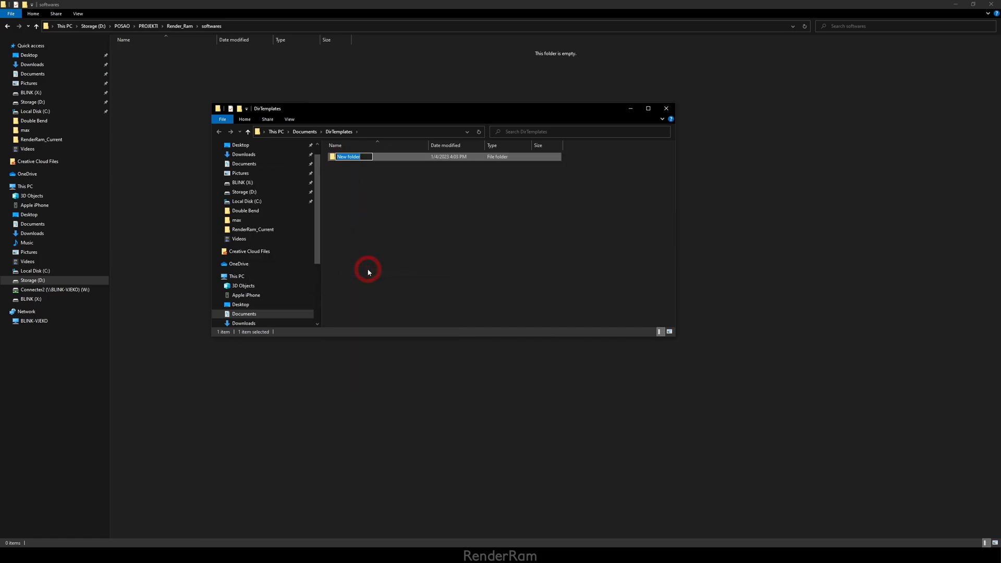
pyautogui.write('New Project')
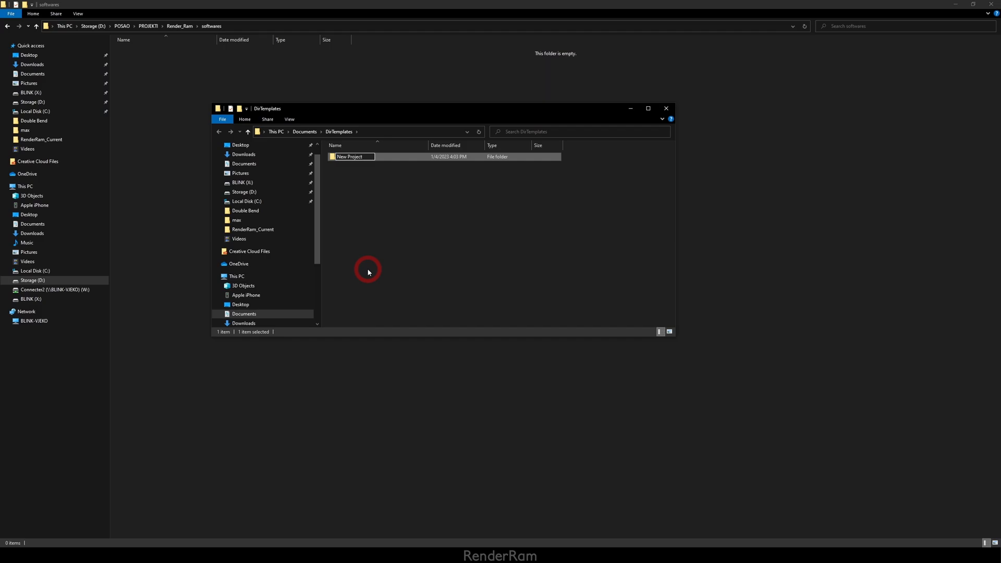
pyautogui.rightClick(367, 269)
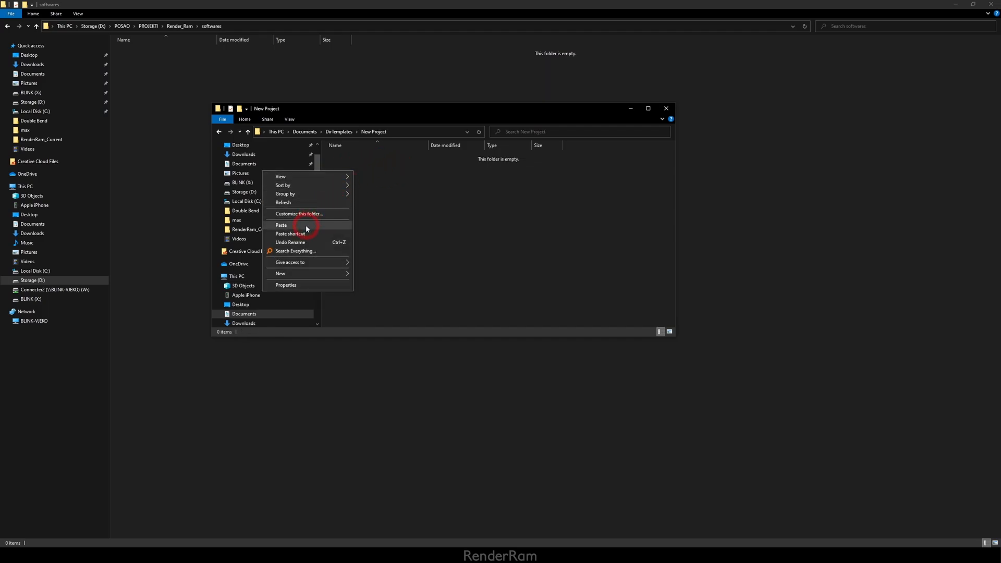
pyautogui.click(280, 226)
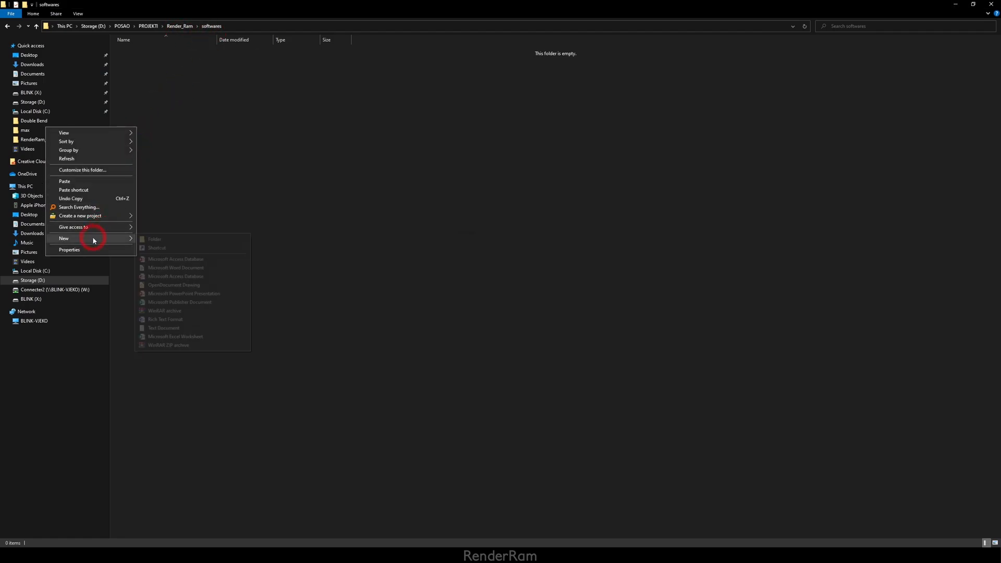
# Add a 'fancy hotel' folder inside softwares.
pyautogui.click(154, 238)
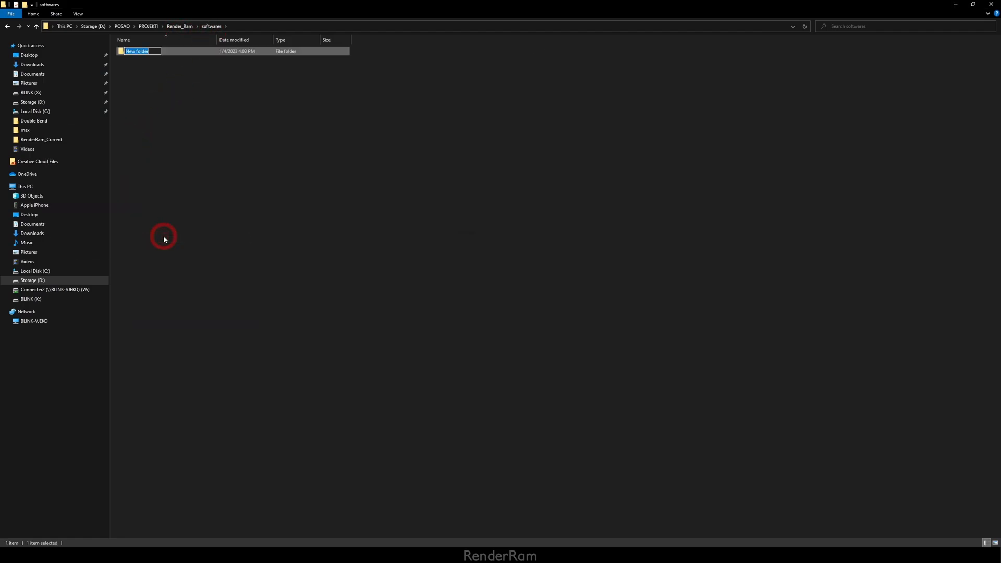
pyautogui.write('fancy hotelk')
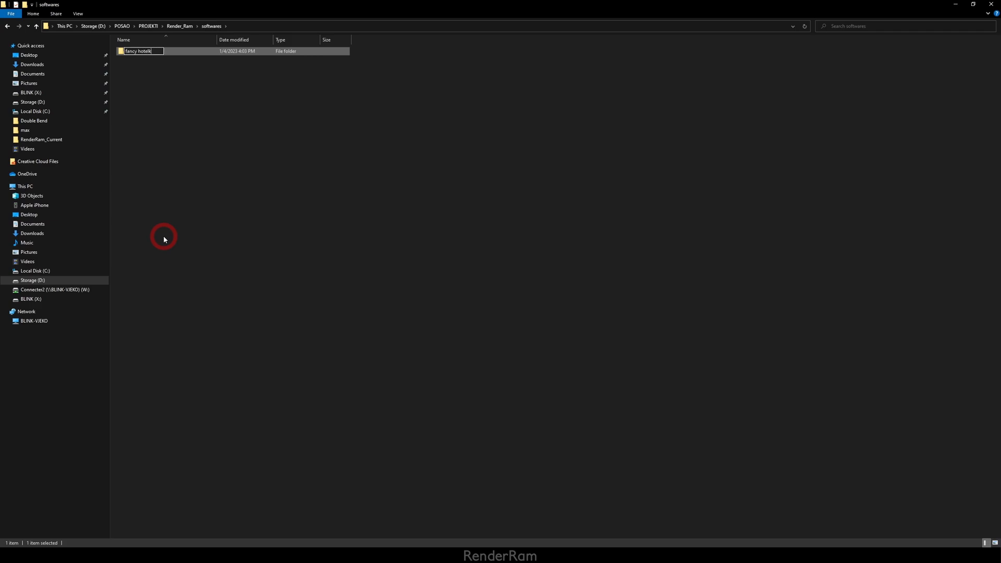
pyautogui.rightClick(138, 51)
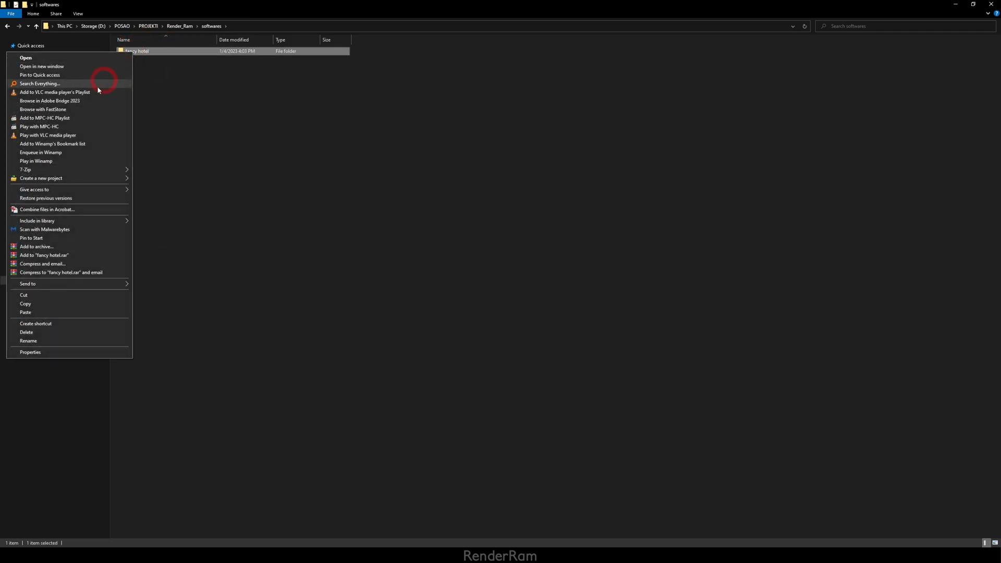
pyautogui.moveTo(40, 178)
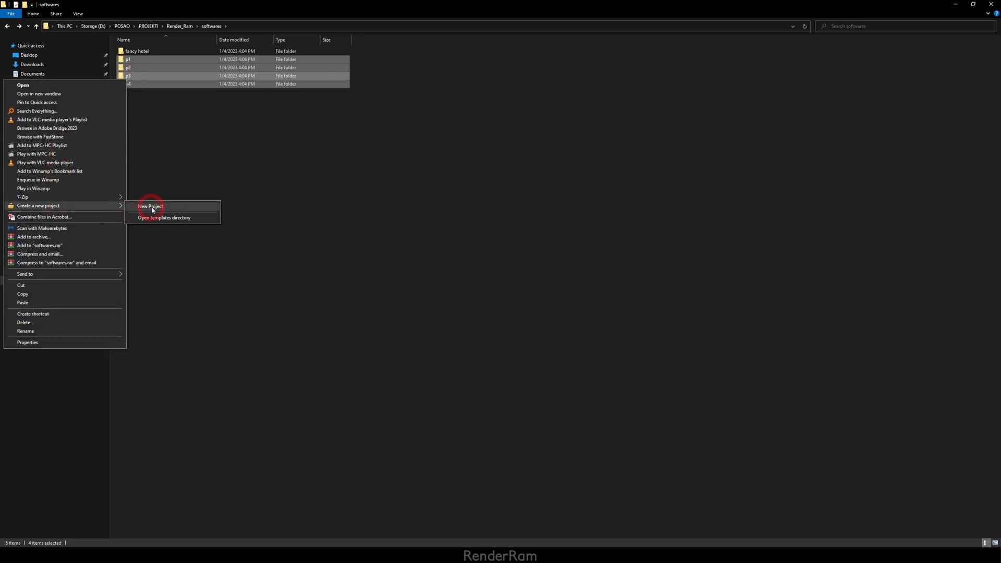
# Apply the New Project template to folders p1–p4 and check p4's contents.
pyautogui.click(130, 83)
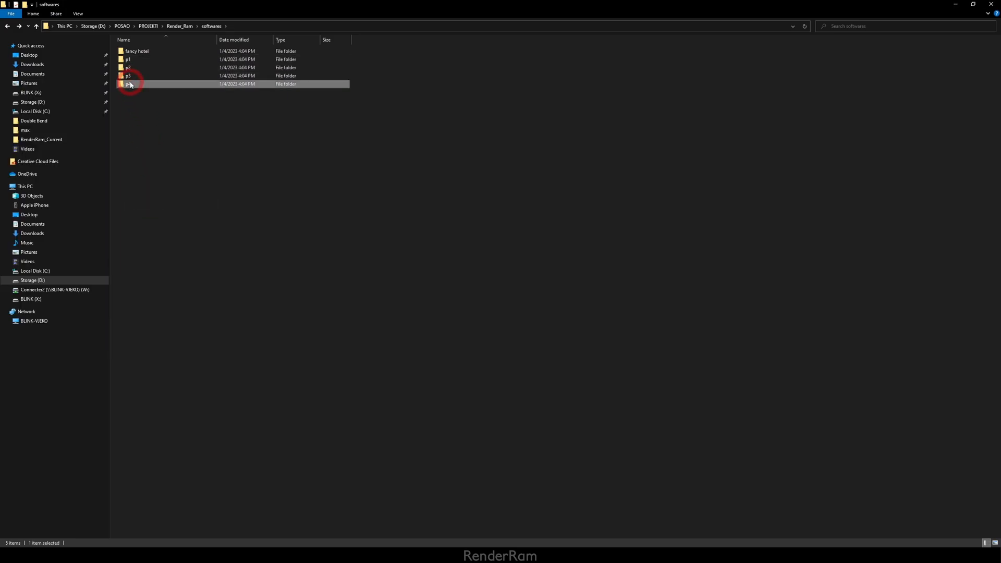
pyautogui.doubleClick(127, 66)
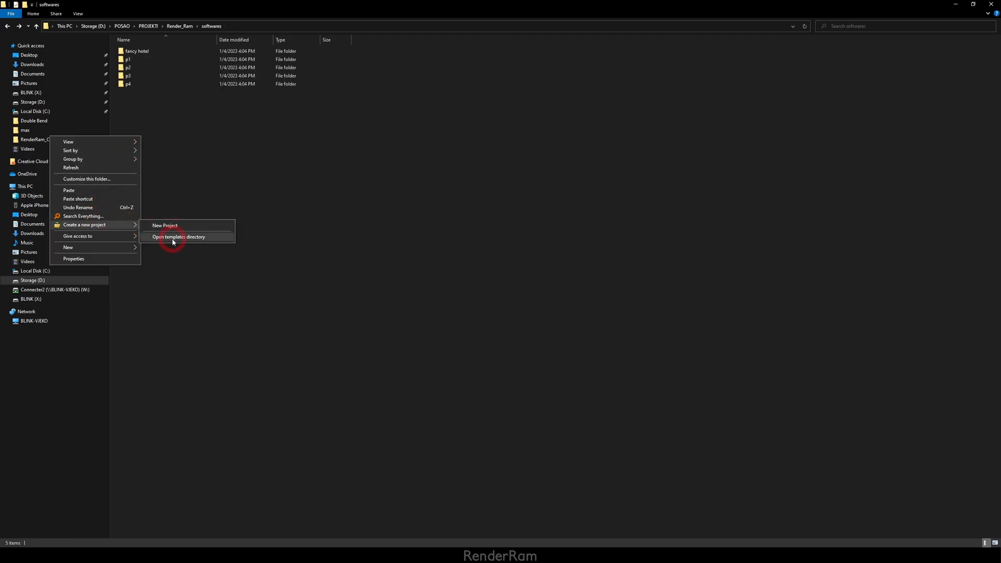
pyautogui.click(179, 237)
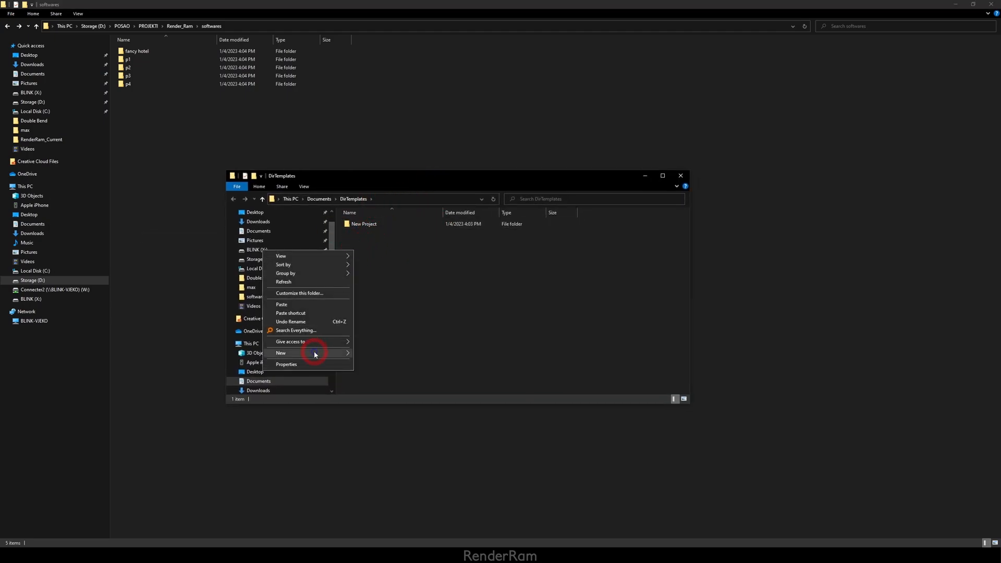
# Create a 'RenderRam videos' template in DirTemplates holding the seven copied project subfolders.
pyautogui.click(281, 353)
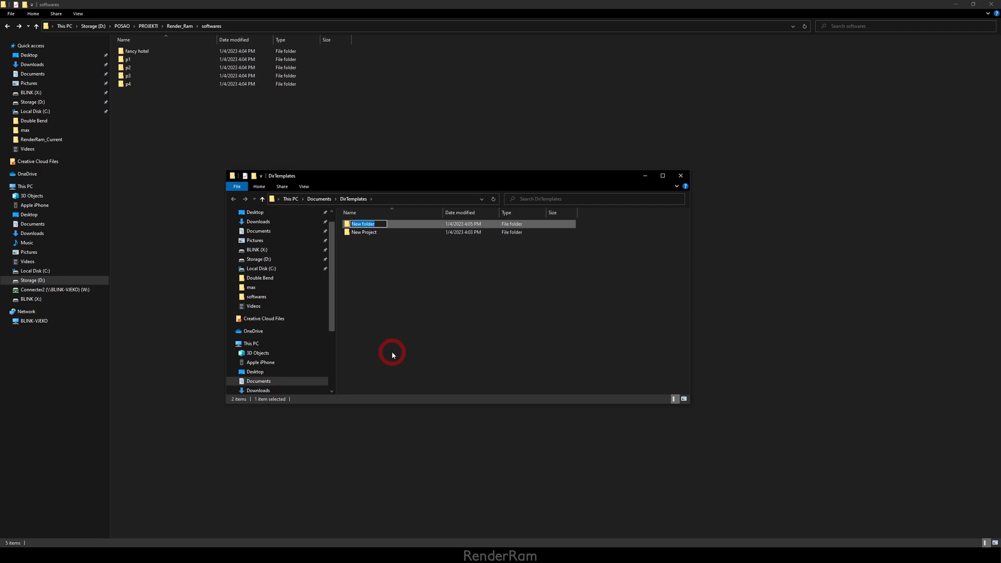
pyautogui.write('RenderRam videos')
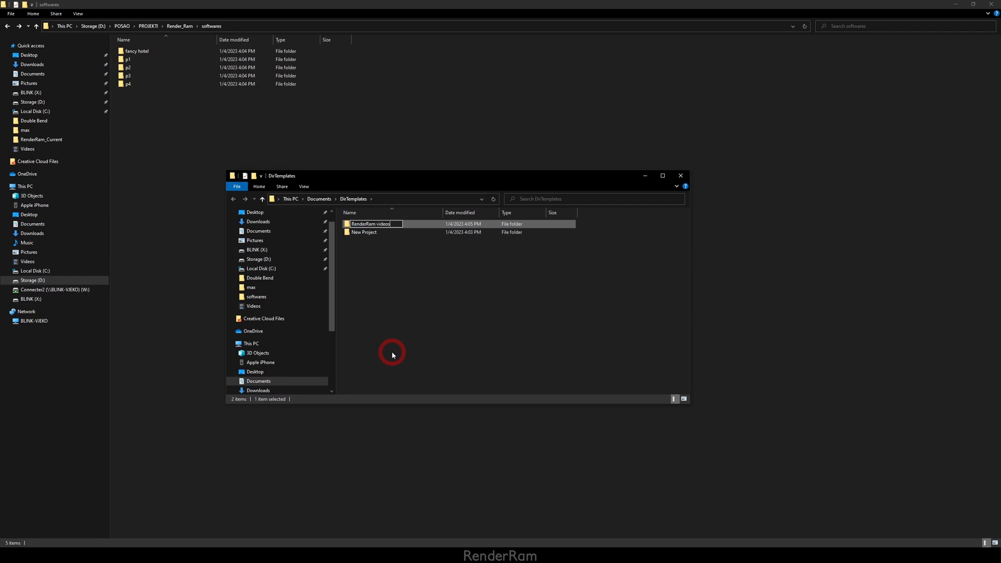
pyautogui.rightClick(393, 355)
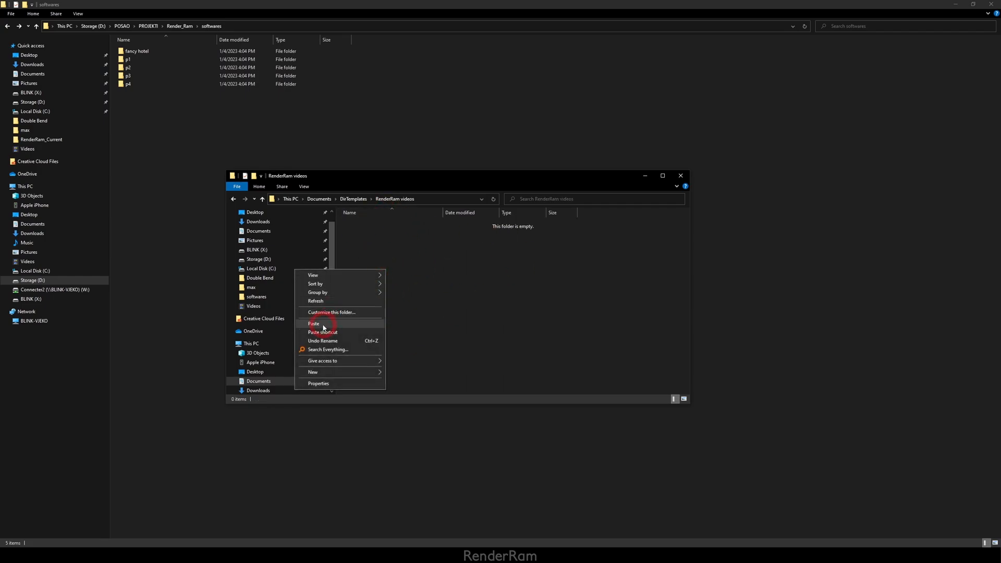
pyautogui.click(314, 324)
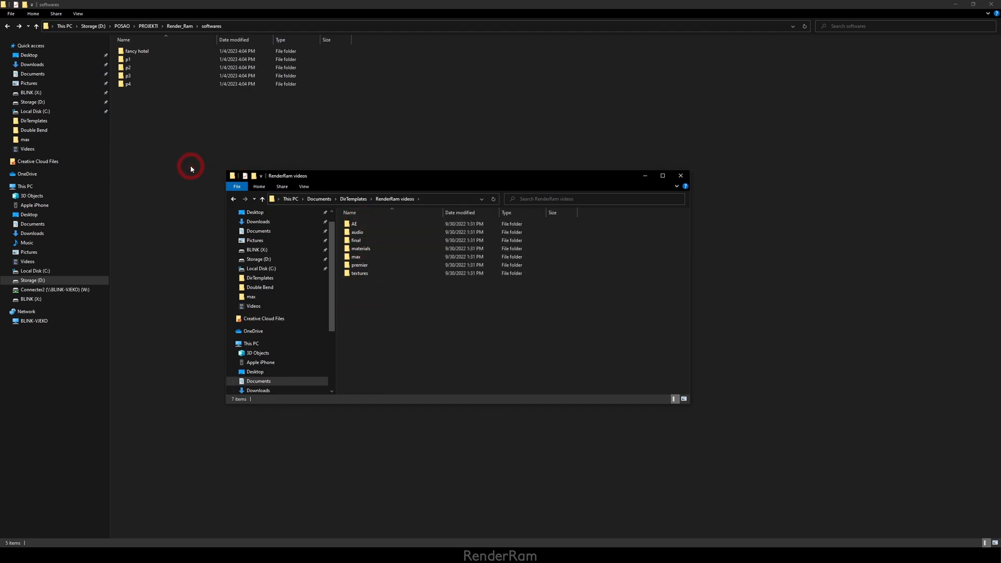
# Bring up the softwares folder's template actions from its context menu.
pyautogui.rightClick(190, 168)
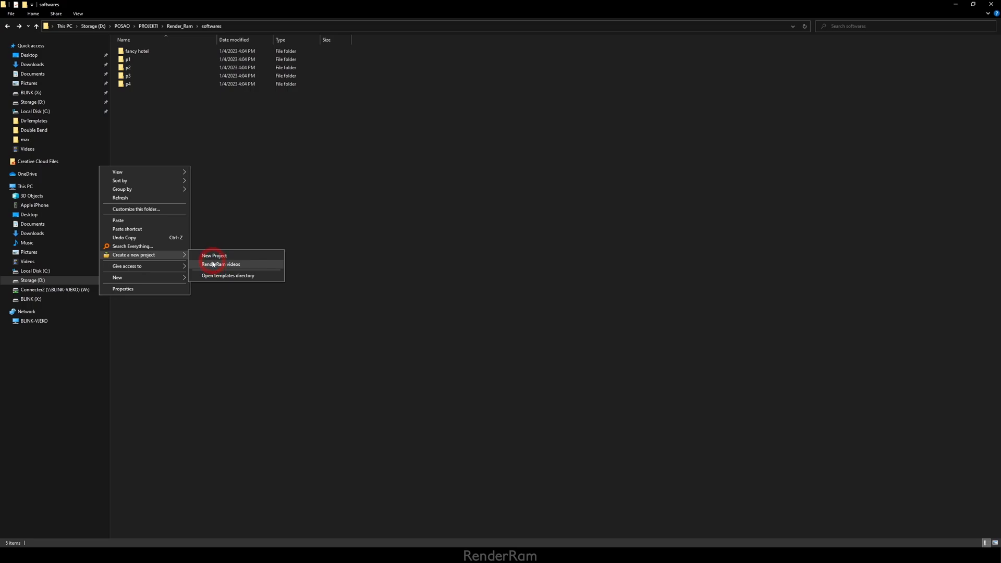
pyautogui.click(220, 264)
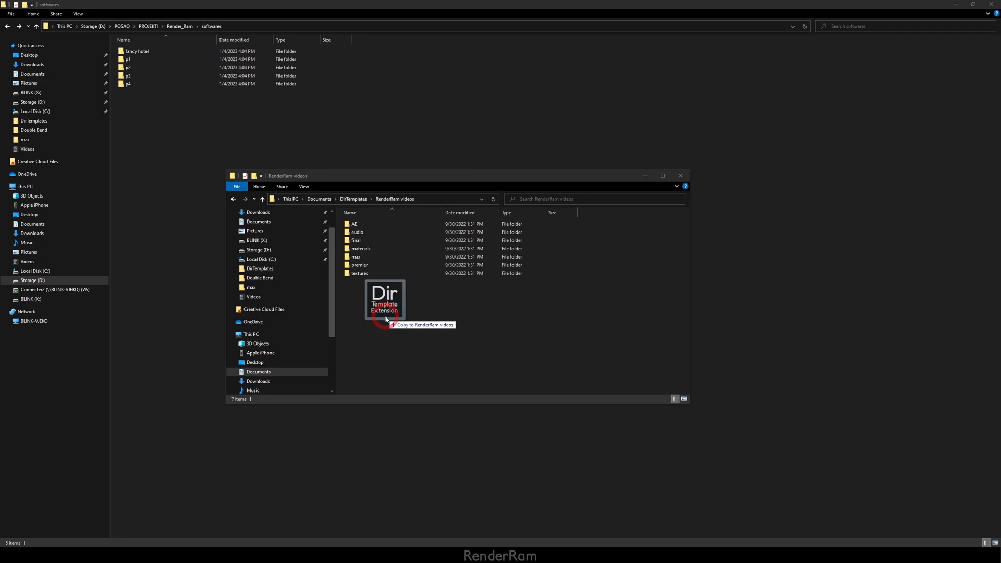
# Drop project.png from the desktop into the RenderRam videos template folder.
pyautogui.moveTo(385, 301); pyautogui.dragTo(358, 281)
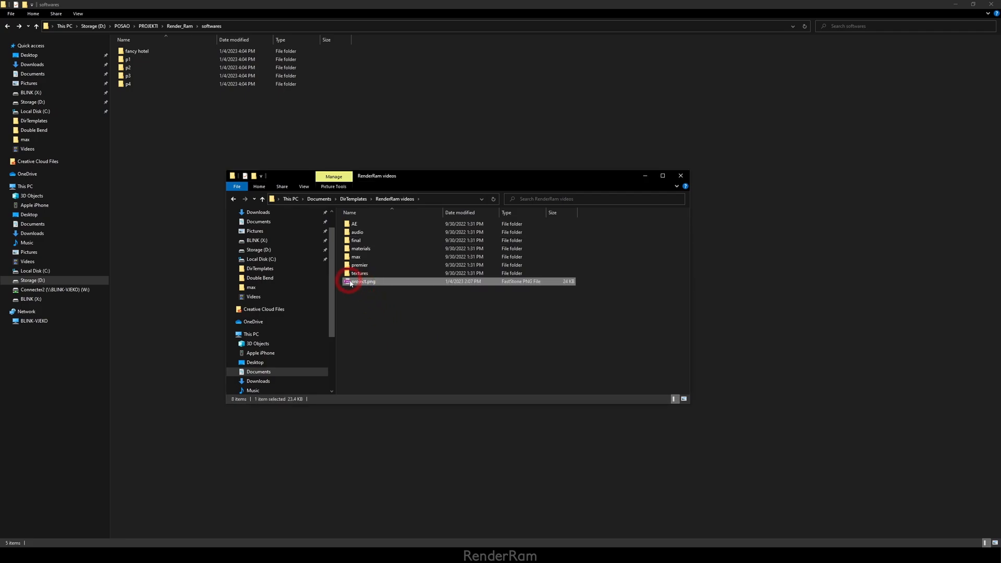
pyautogui.moveTo(363, 282)
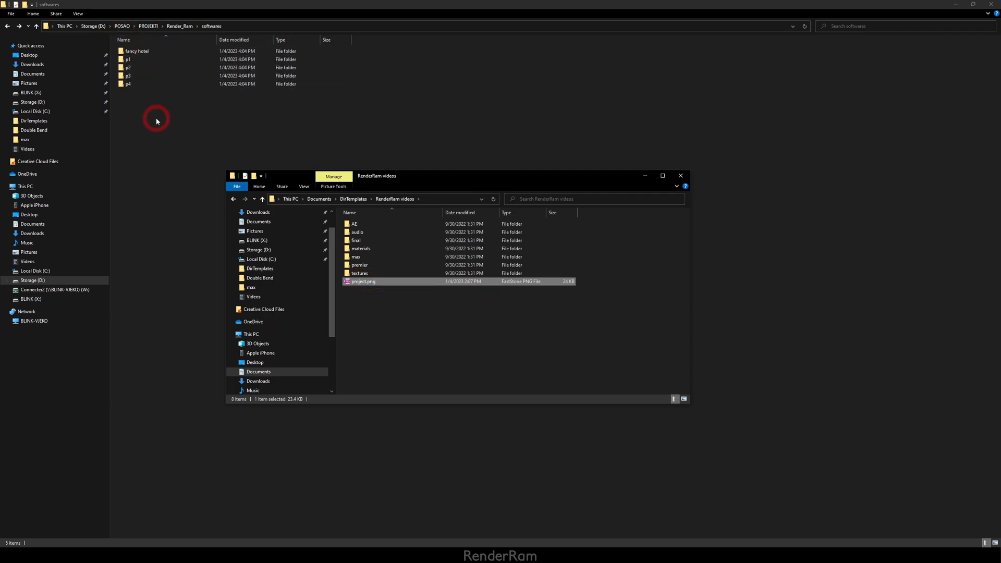
pyautogui.moveTo(360, 274)
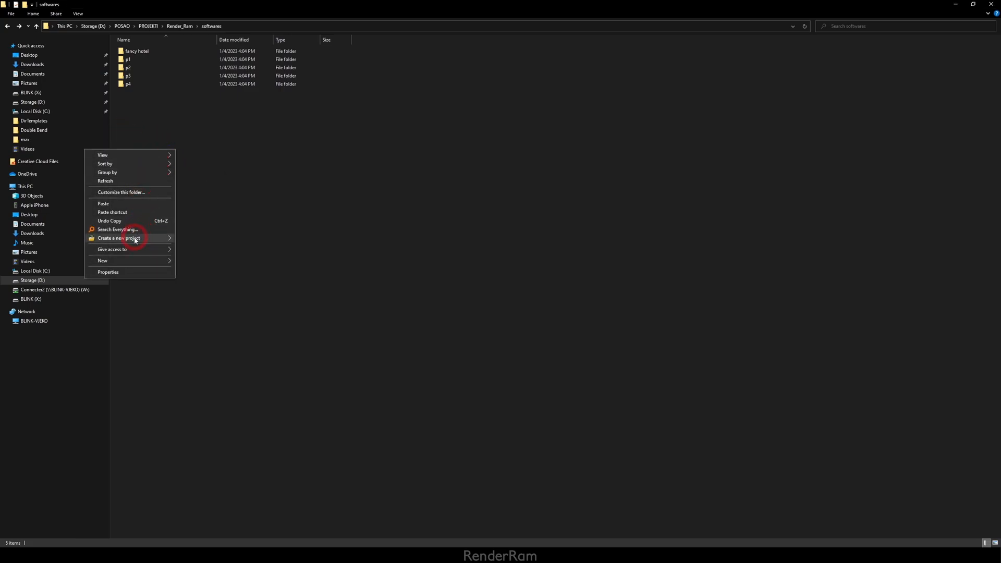
pyautogui.moveTo(118, 237)
pyautogui.write('software')
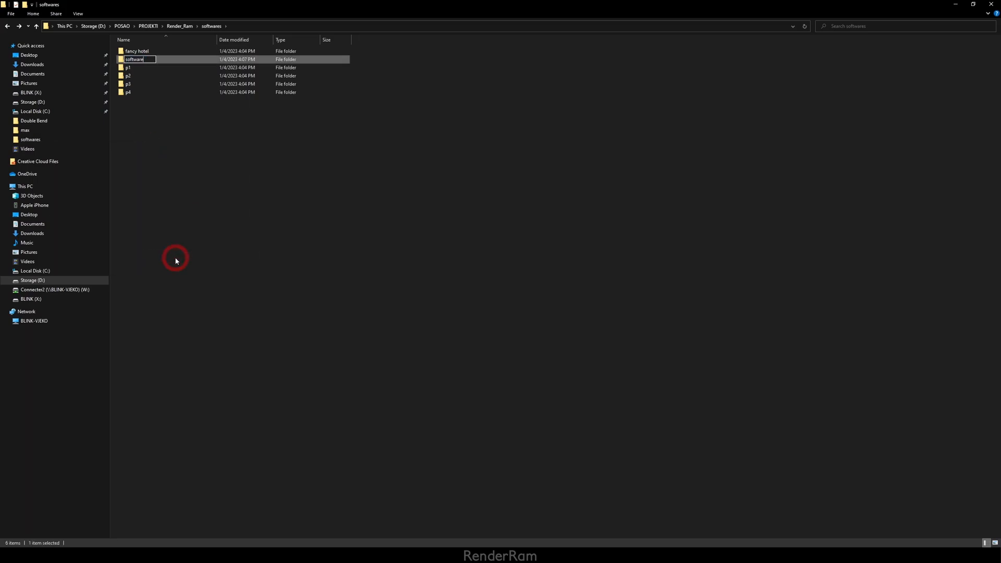
# Fill the empty software folder with the RenderRam videos template's subfolders.
pyautogui.rightClick(147, 104)
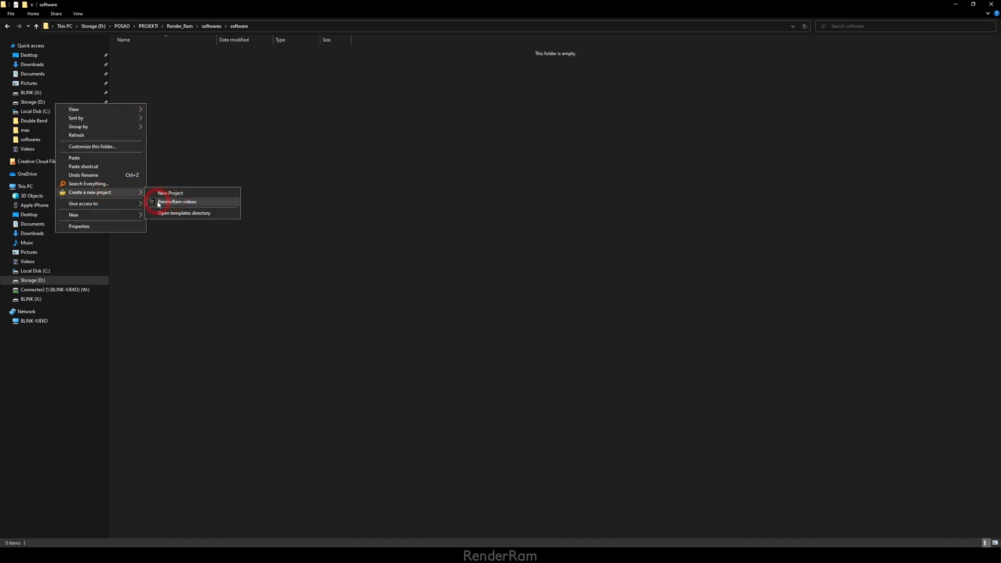
pyautogui.click(178, 201)
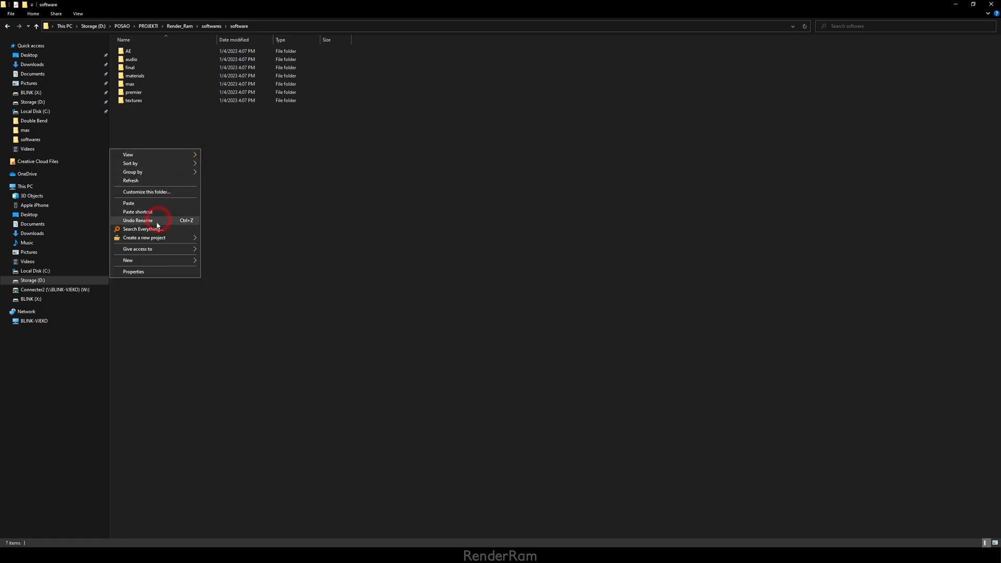
pyautogui.moveTo(144, 238)
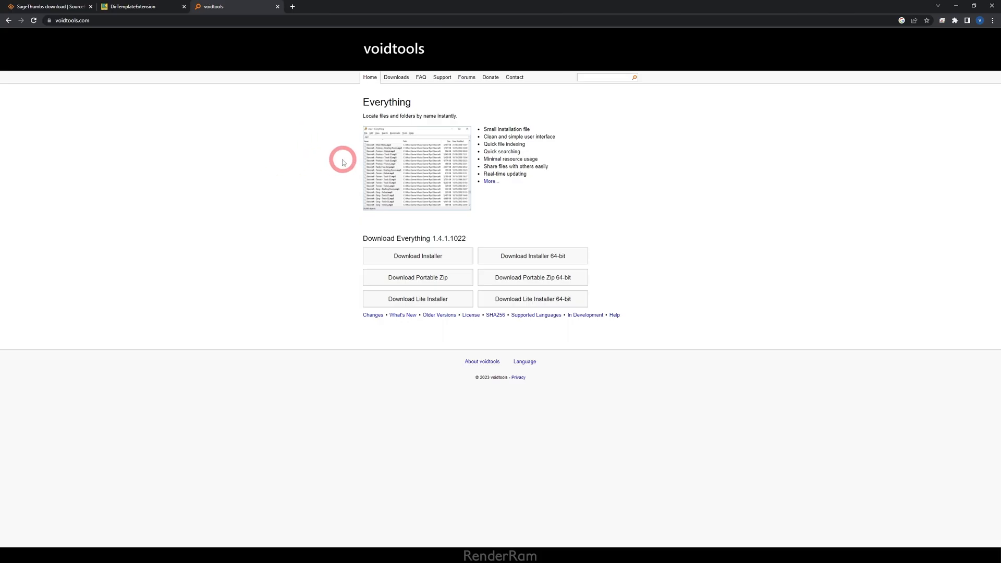
pyautogui.moveTo(366, 110)
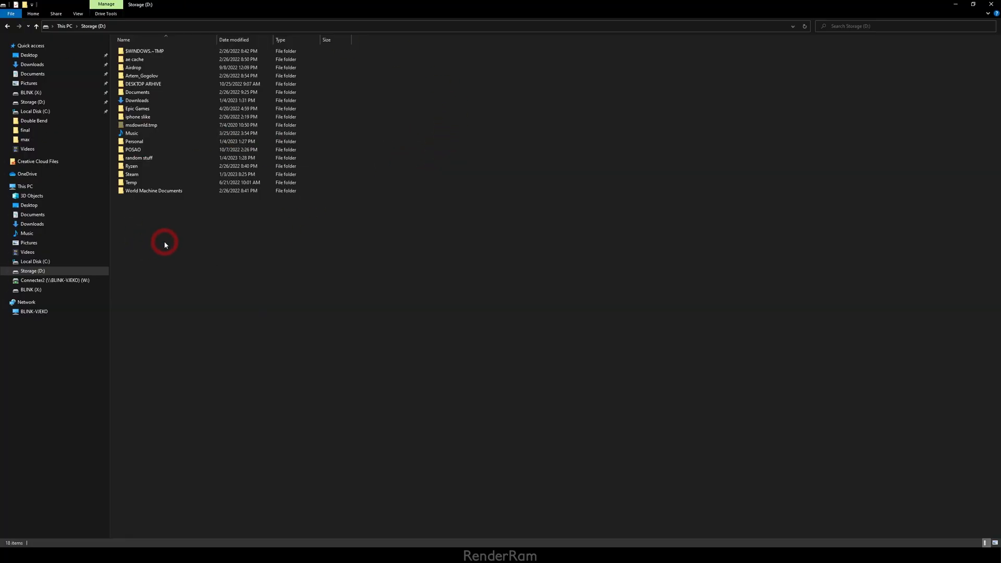
# Bring up the Storage (D:) context menu offering Search Everything.
pyautogui.rightClick(164, 244)
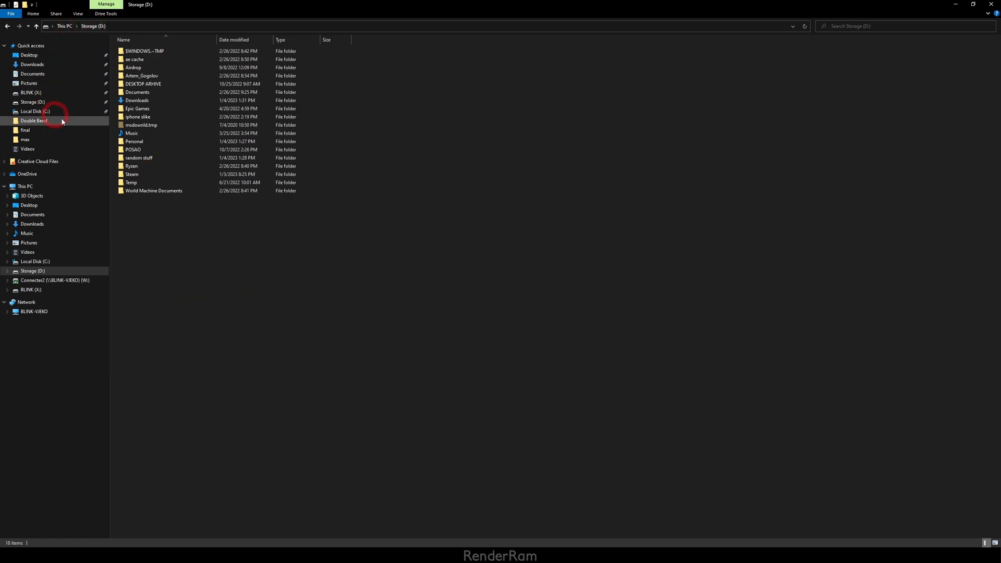
pyautogui.rightClick(172, 276)
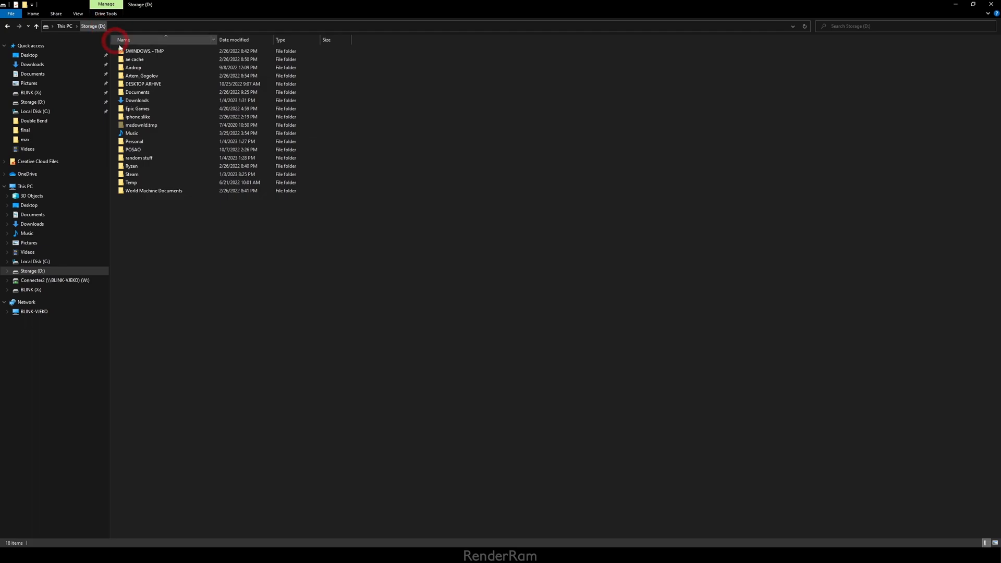
pyautogui.rightClick(145, 274)
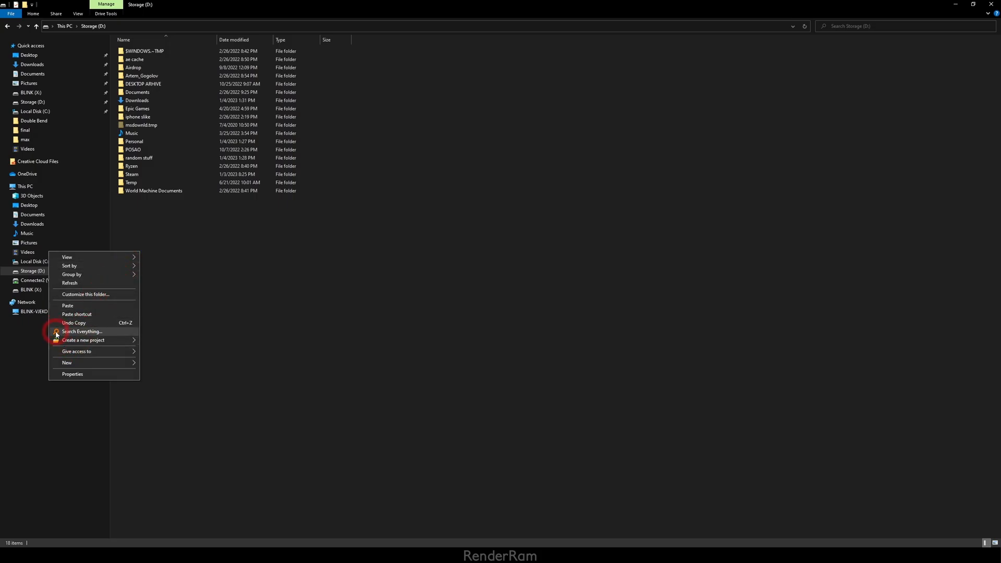
# Search drive D: in Everything for wood.jpg and browse the results.
pyautogui.click(80, 332)
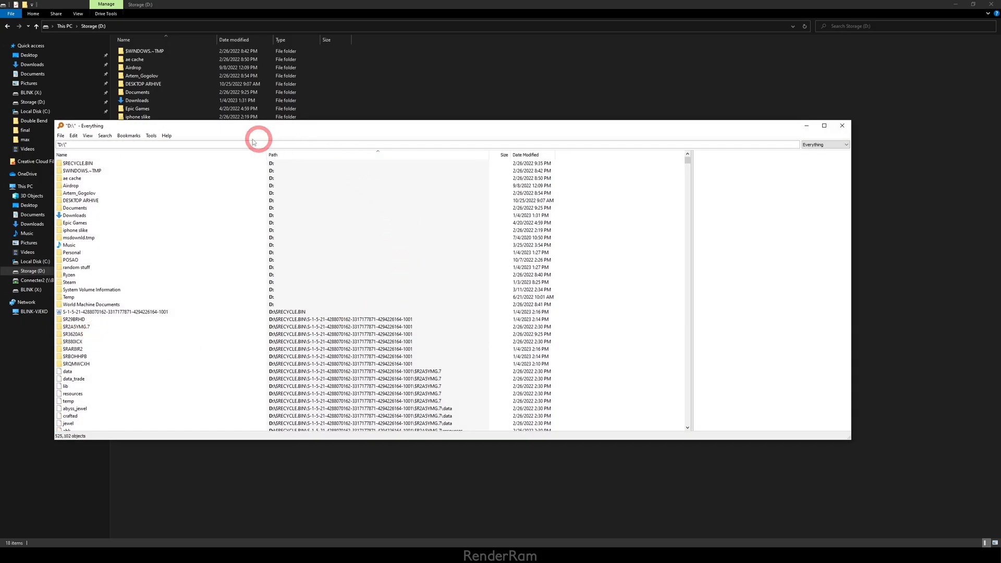
pyautogui.moveTo(127, 221)
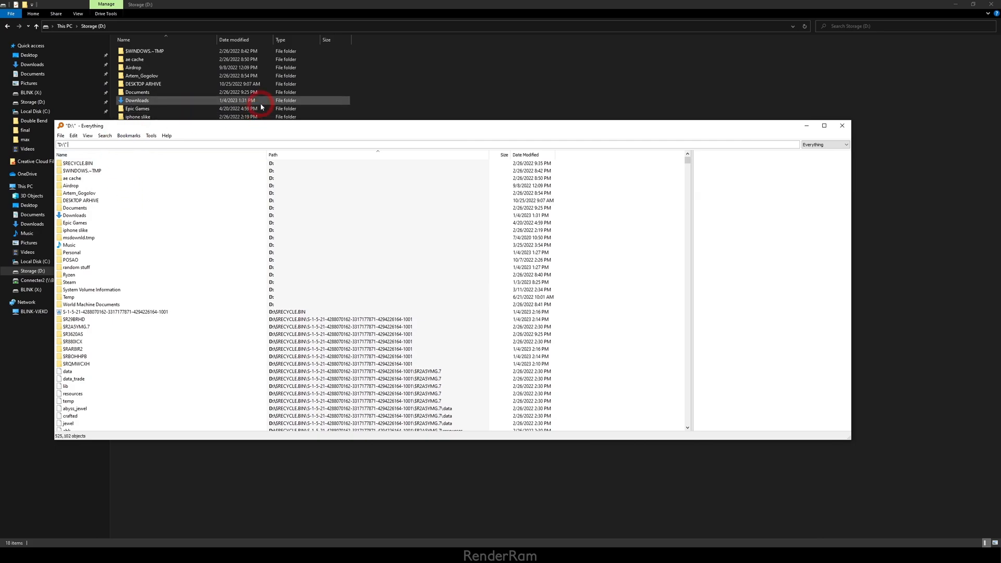
pyautogui.write('wood.jpg')
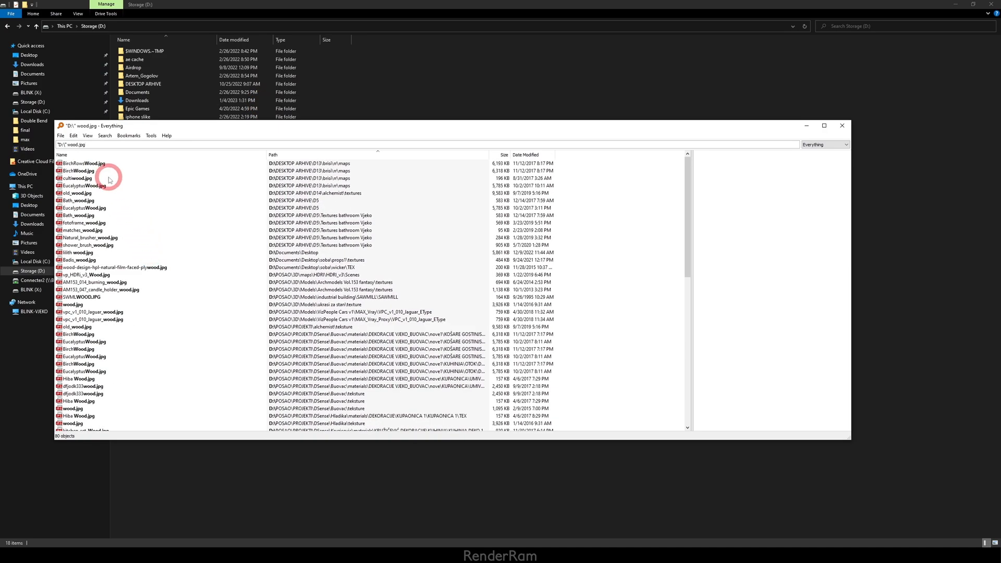
pyautogui.scroll(-3)
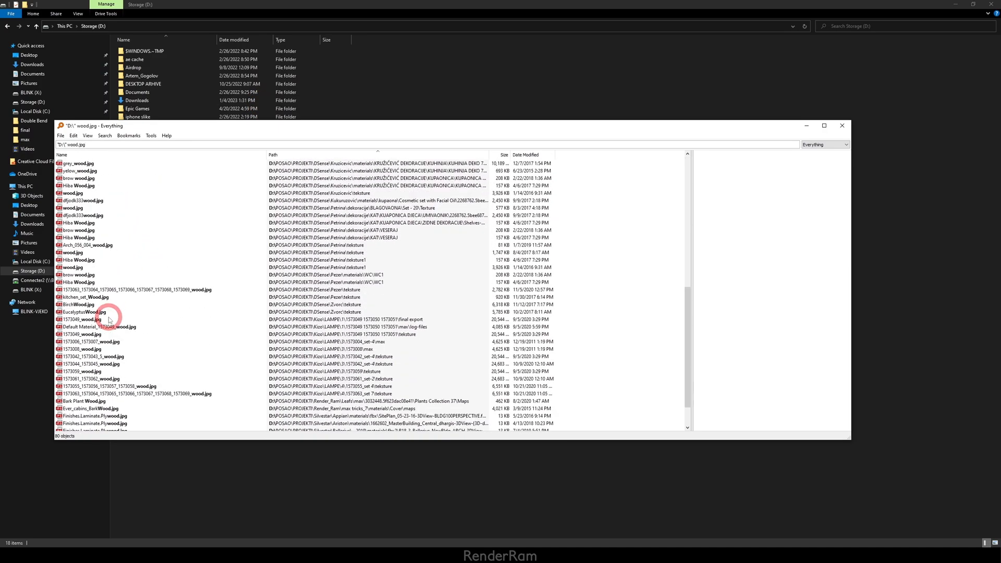
pyautogui.scroll(-3)
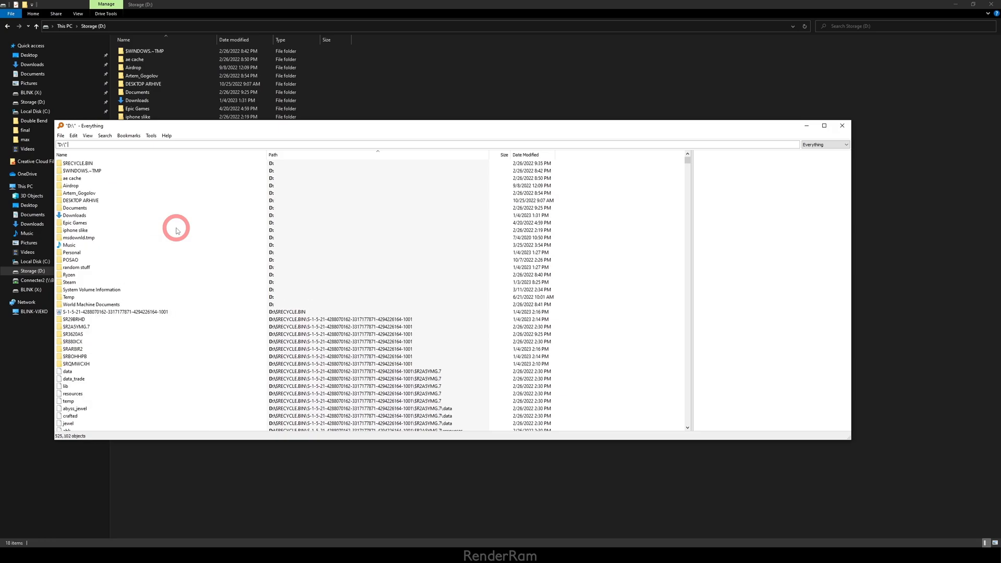
# Narrow the Everything search to the single metal.png file.
pyautogui.write('metal.png')
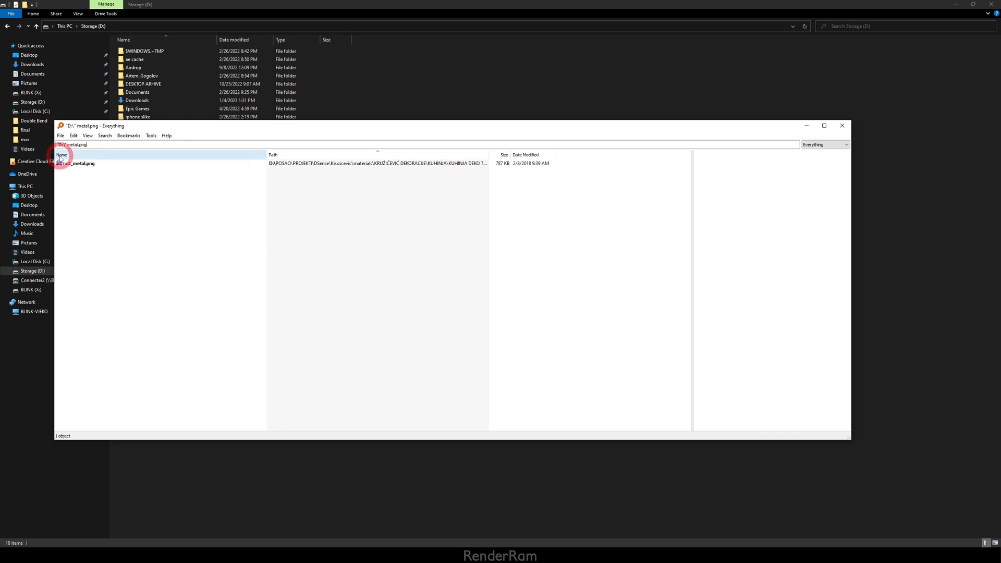
# Show Everything's NTFS indexing options listing the C:, D: and X: volumes in the database.
pyautogui.click(150, 135)
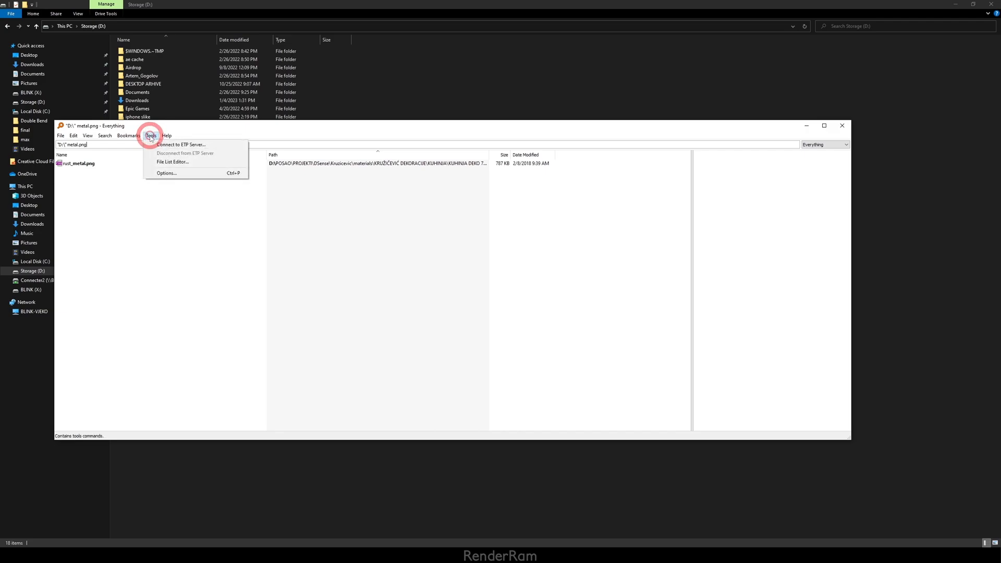
pyautogui.click(165, 173)
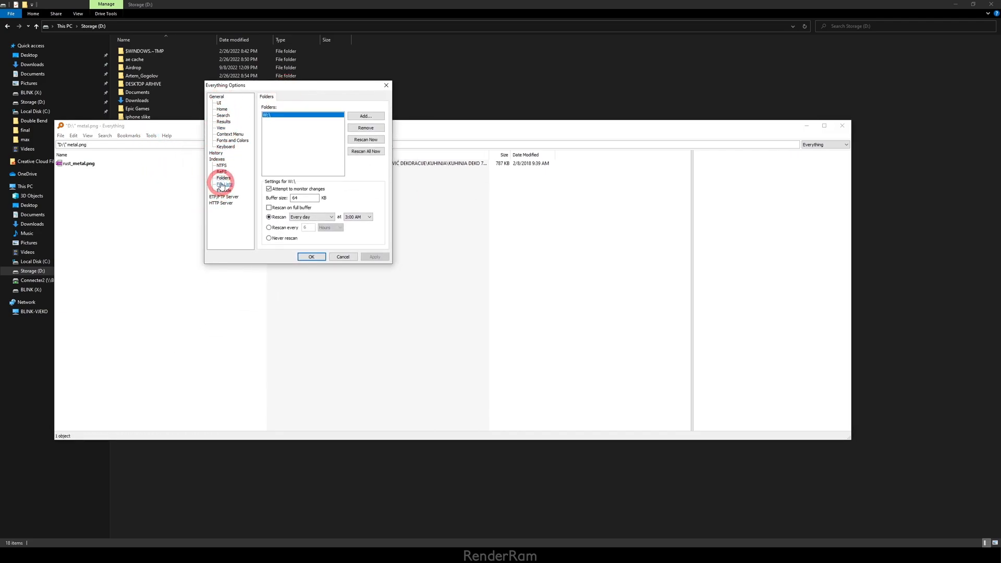
pyautogui.click(221, 166)
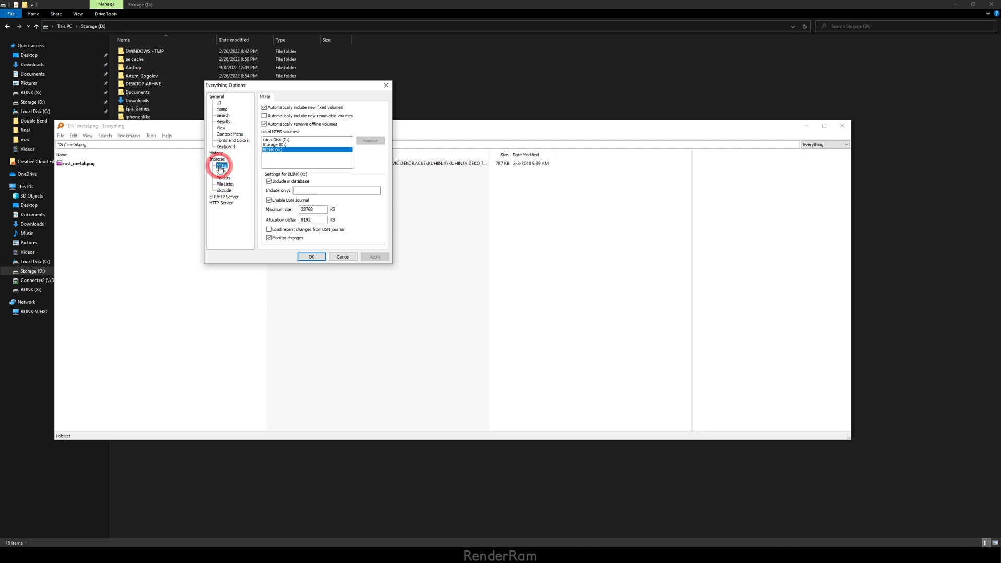